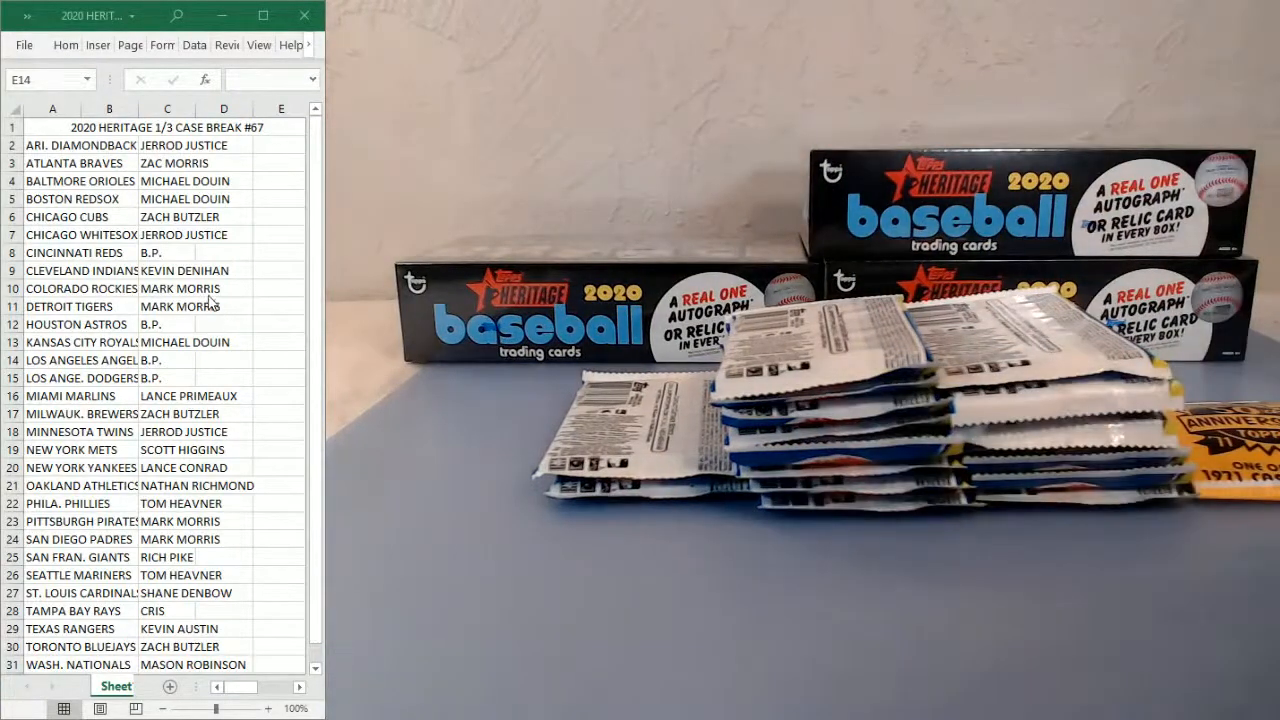
Step: Overwrite the Colorado Rockies owner MARK MORRIS in cell C10 with 'XAVIER MORR'
{"action": "left_click", "coordinate": [167, 288]}
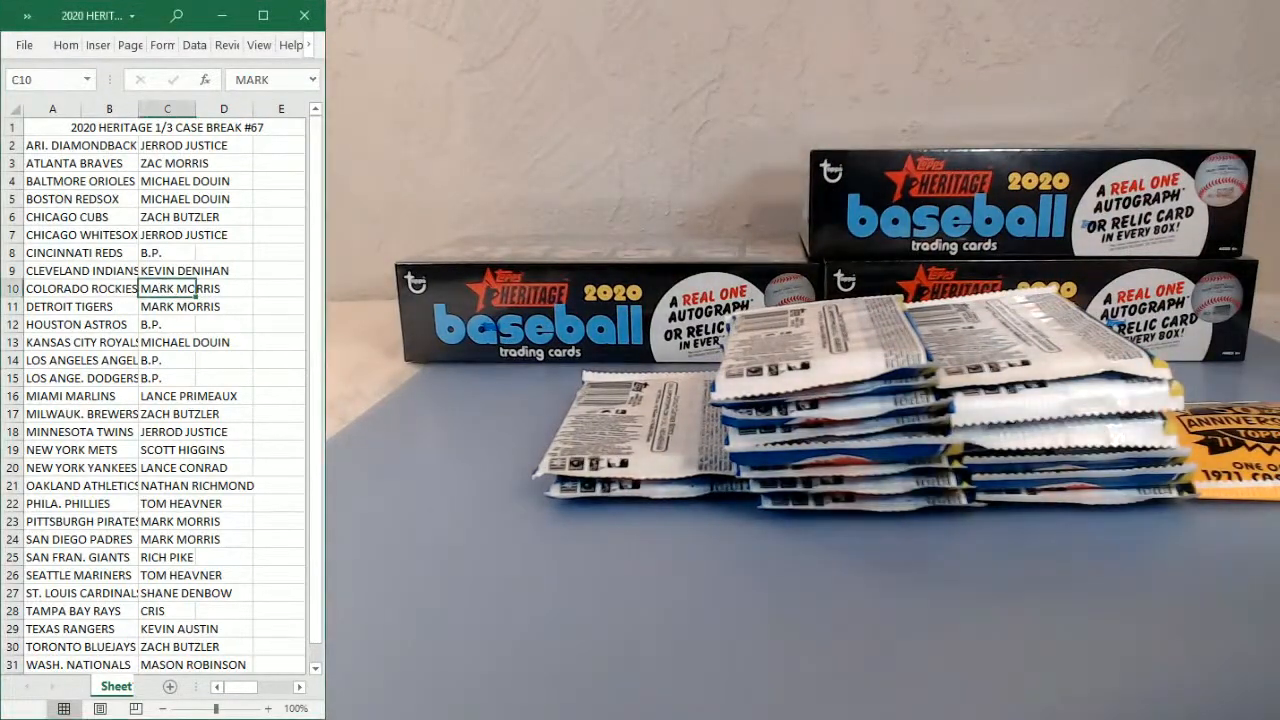
{"action": "type", "text": "XAVIER"}
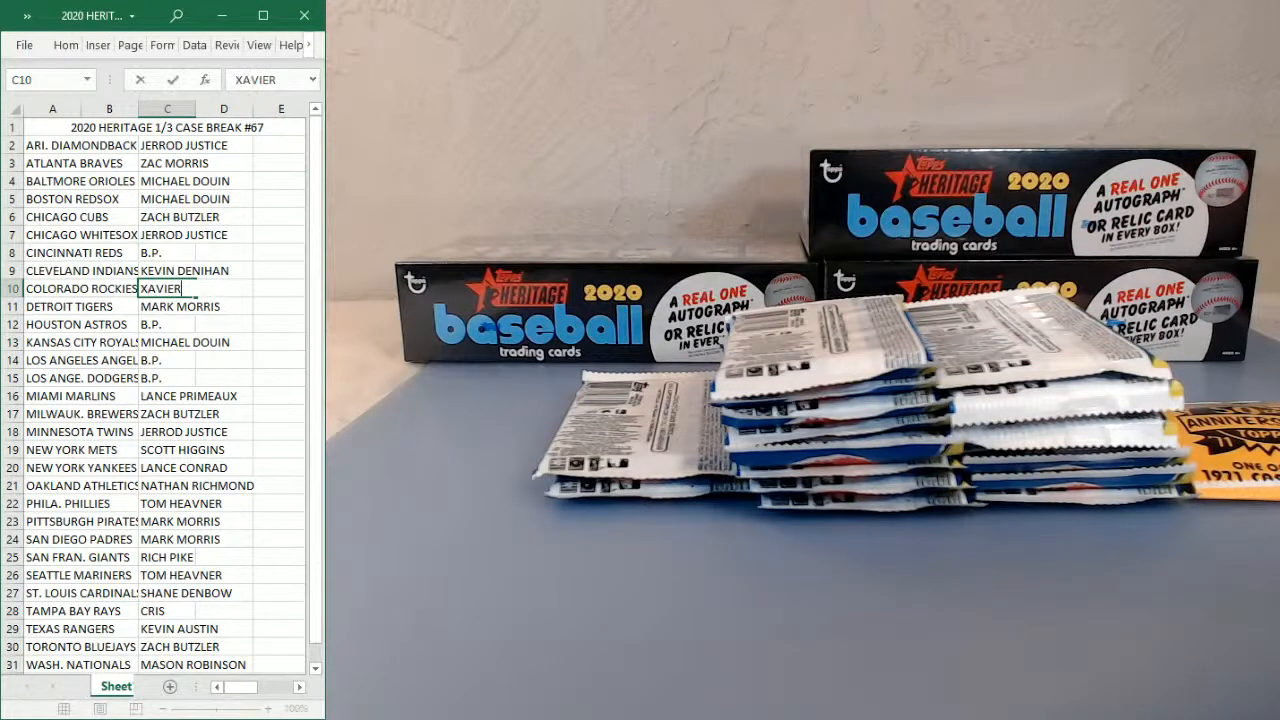
{"action": "type", "text": "MORR"}
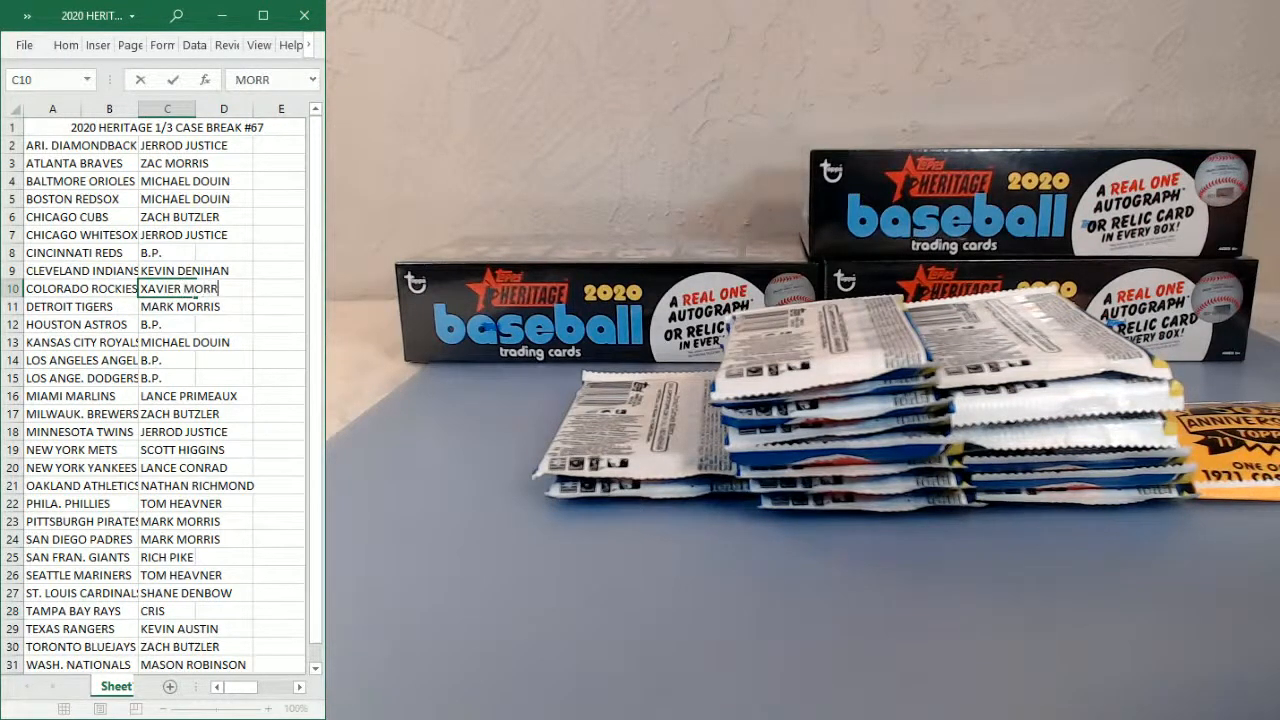